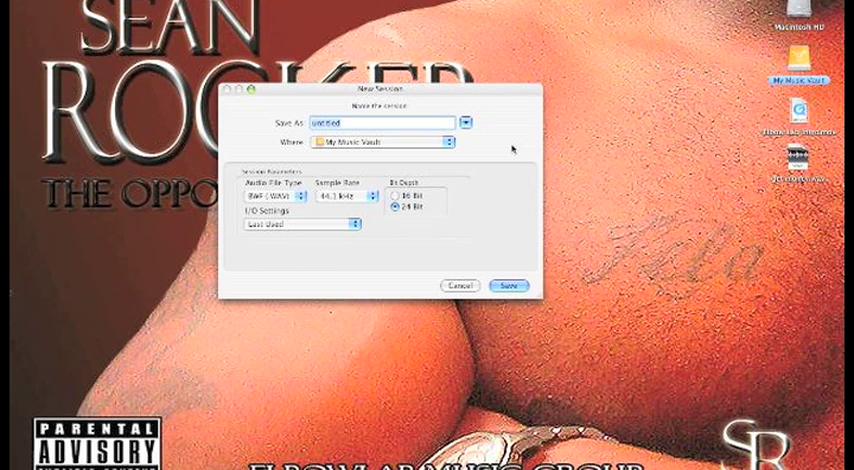
# Step: Name the new session 'test 2' and save it to create the empty session
pyautogui.write('test 2')
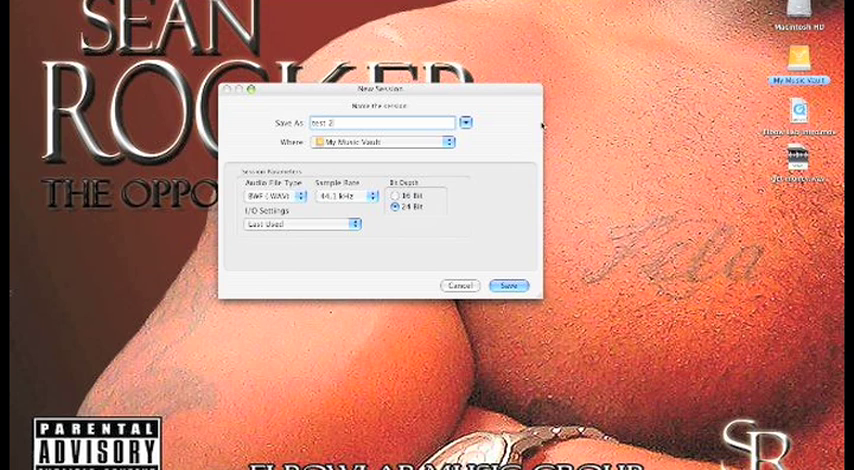
pyautogui.moveTo(434, 224)
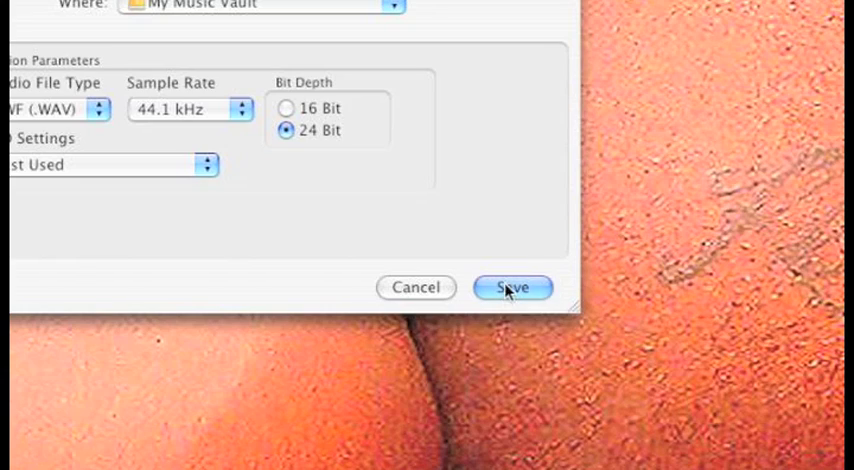
pyautogui.click(512, 288)
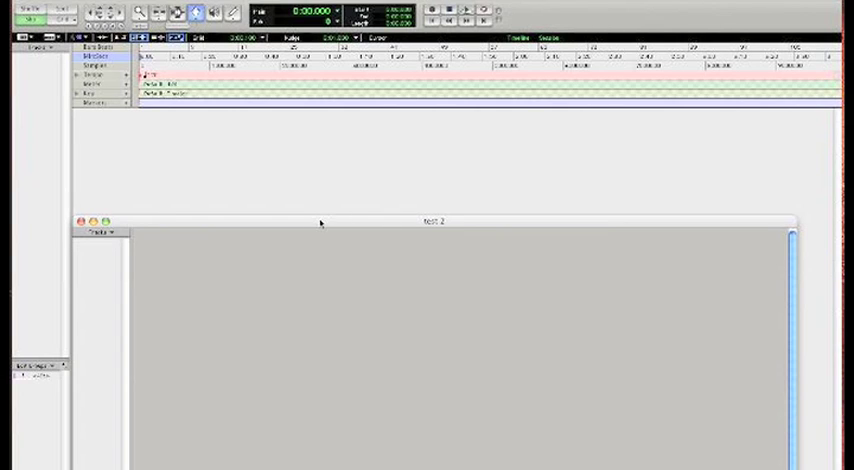
# Step: Reposition the Mix window by its title bar so it sits beneath the Edit window's track area
pyautogui.moveTo(438, 220); pyautogui.dragTo(438, 276)
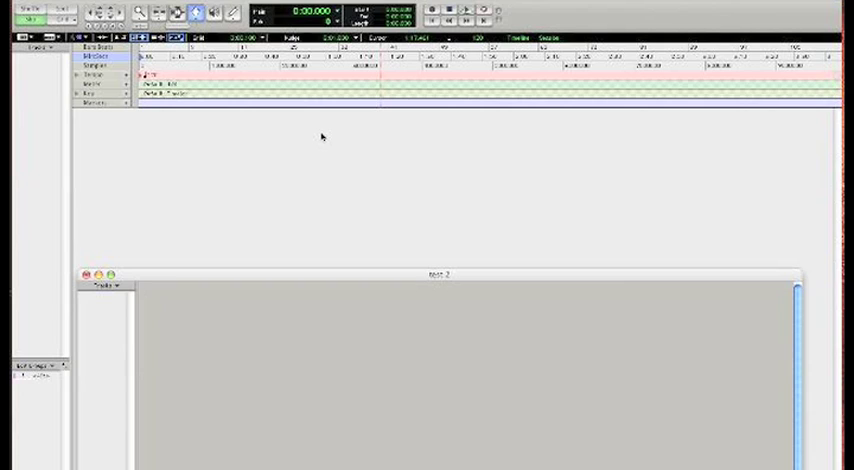
pyautogui.moveTo(492, 278)
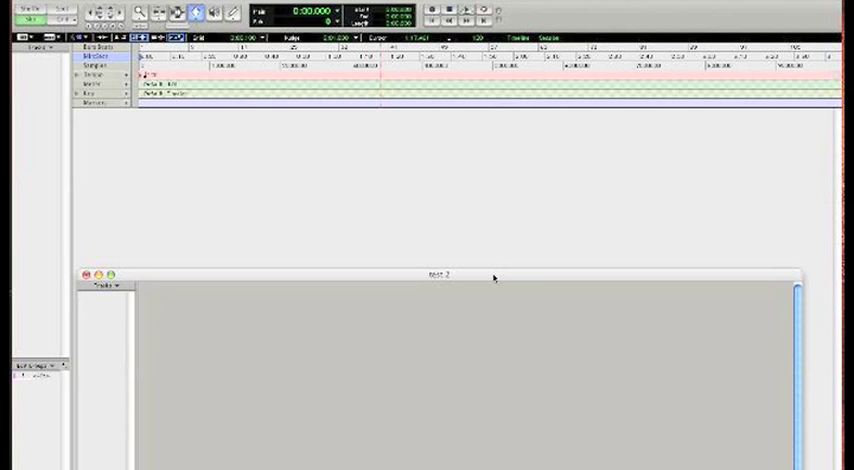
pyautogui.moveTo(440, 276); pyautogui.dragTo(440, 222)
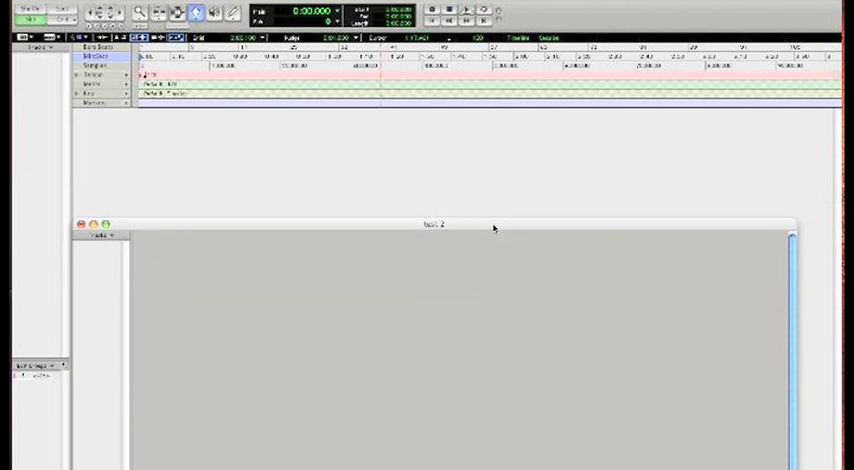
pyautogui.moveTo(436, 224); pyautogui.dragTo(436, 304)
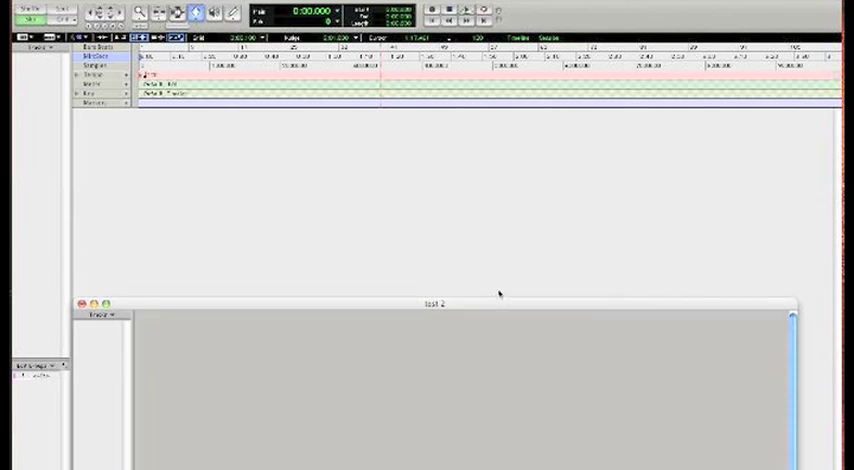
pyautogui.moveTo(438, 304); pyautogui.dragTo(456, 176)
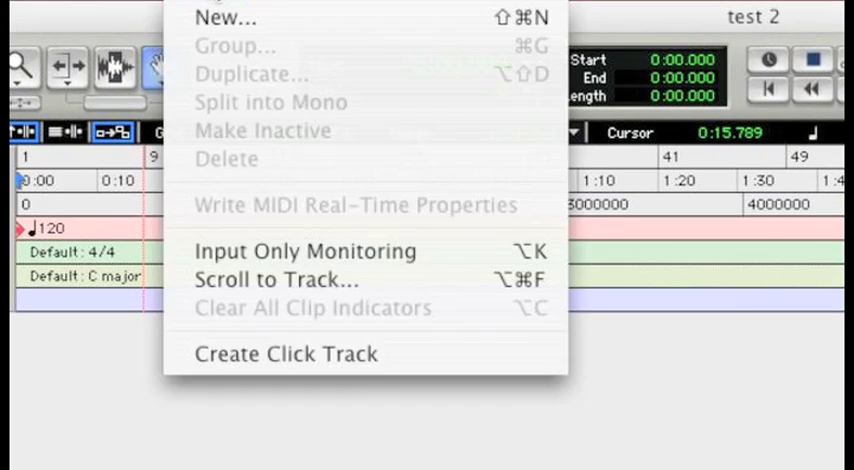
# Step: Start a new track and set it to one Stereo Audio Track in samples
pyautogui.click(228, 16)
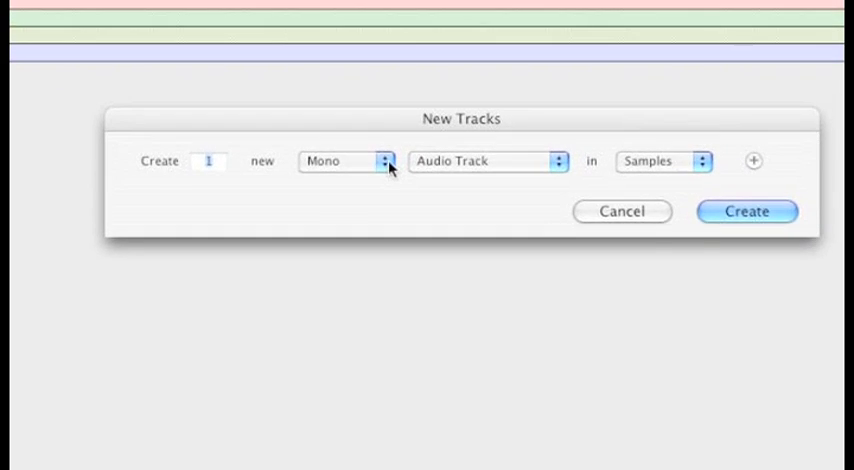
pyautogui.click(378, 160)
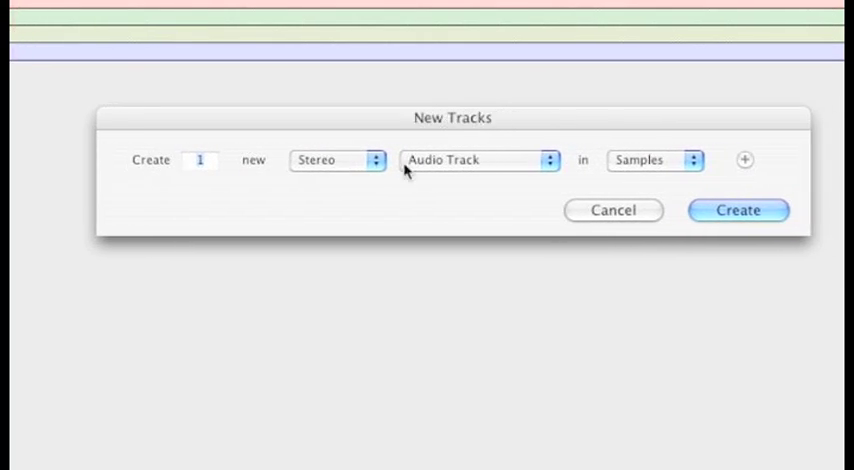
pyautogui.click(738, 210)
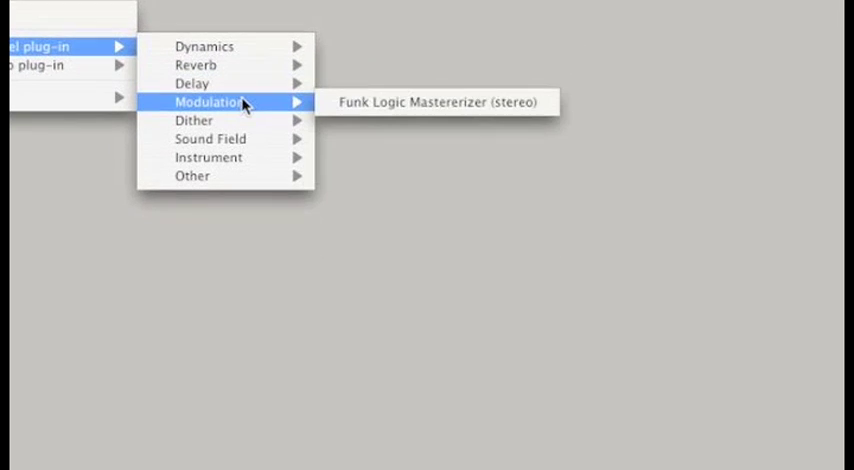
pyautogui.moveTo(210, 118)
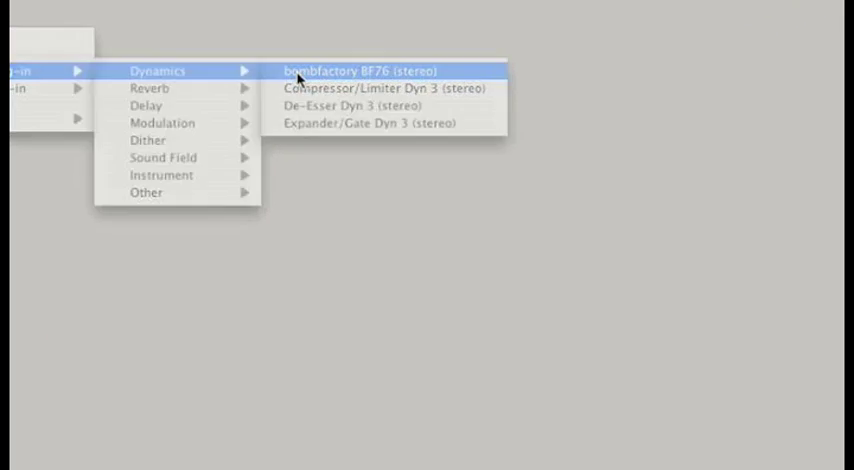
# Step: Insert the BombFactory BF76 compressor (stereo) on the track's first insert
pyautogui.click(360, 70)
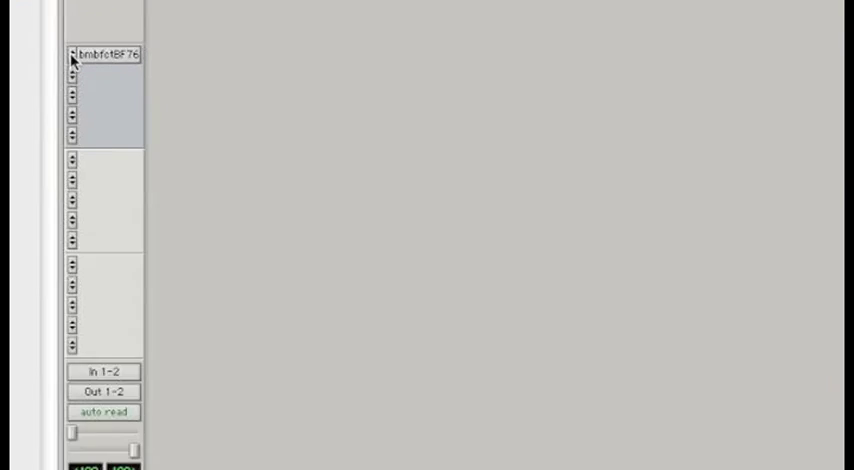
pyautogui.scroll(-3)
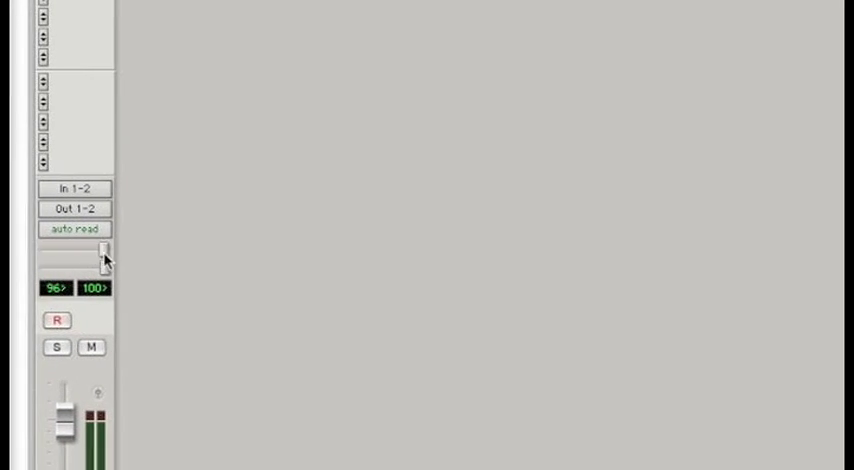
pyautogui.click(72, 188)
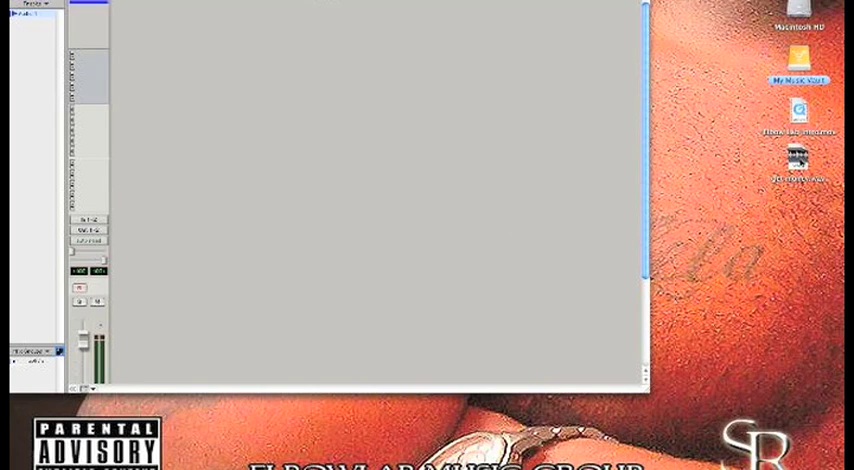
# Step: Drag the WAV file from the desktop onto the session's empty track area to import it
pyautogui.moveTo(796, 156); pyautogui.dragTo(268, 140)
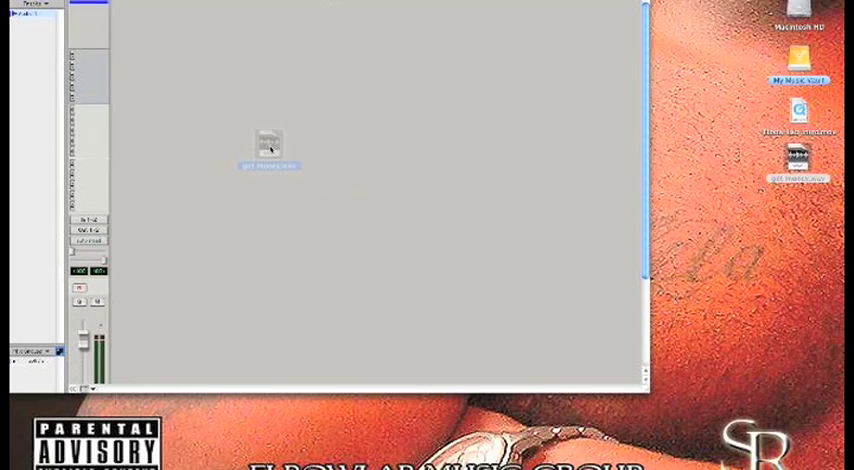
pyautogui.moveTo(268, 140); pyautogui.dragTo(30, 52)
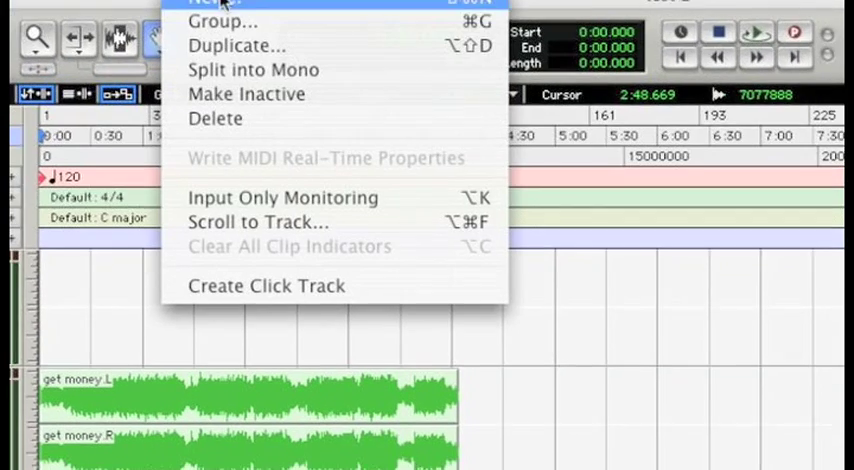
# Step: Create new Mono Audio Tracks in samples from the New Tracks dialog
pyautogui.click(210, 4)
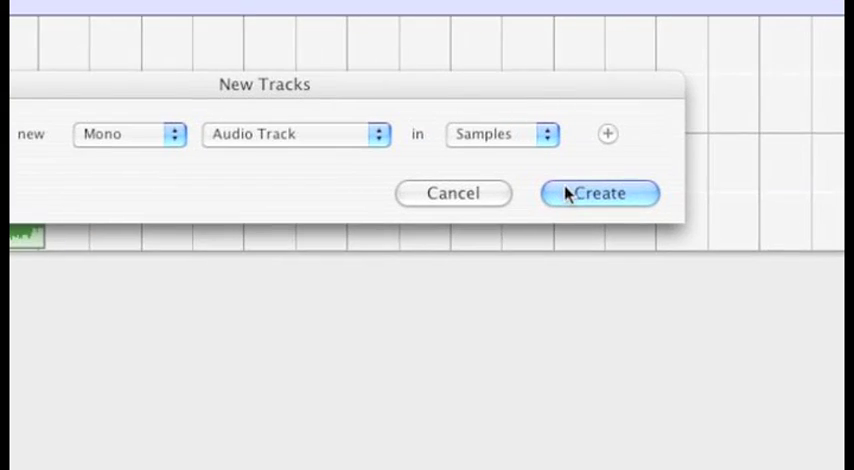
pyautogui.click(598, 192)
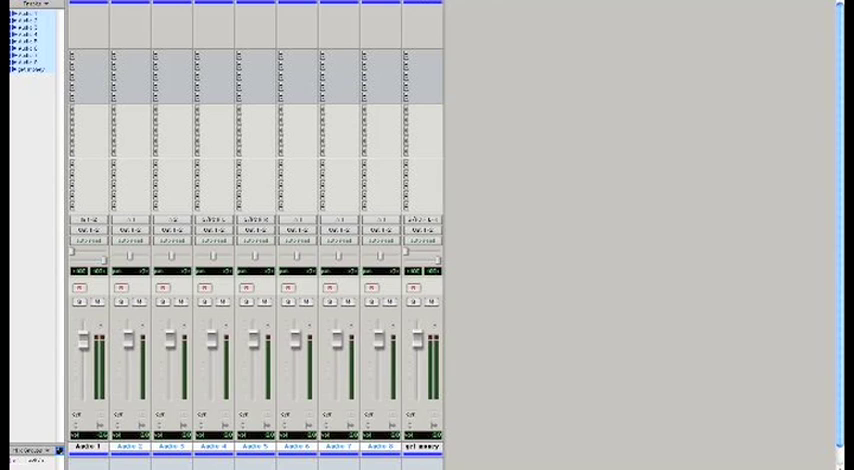
# Step: Show the Mix window, play the session to see the stereo track's meter, then return to the Edit window
pyautogui.click(444, 10)
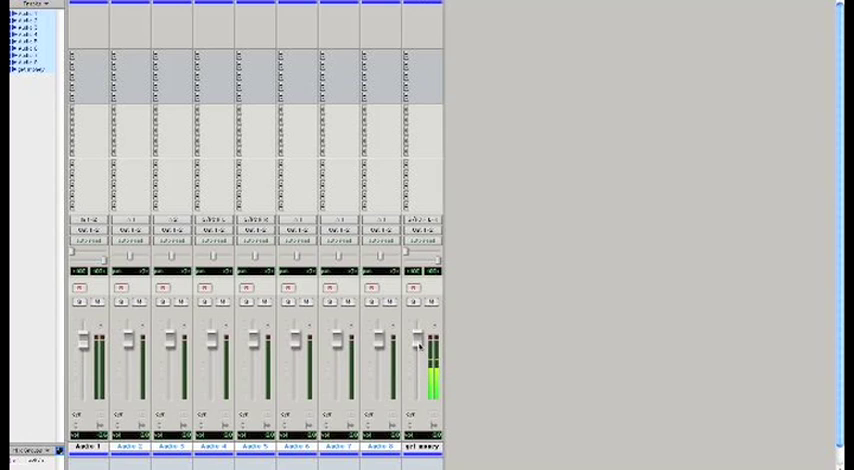
pyautogui.moveTo(412, 340); pyautogui.dragTo(412, 376)
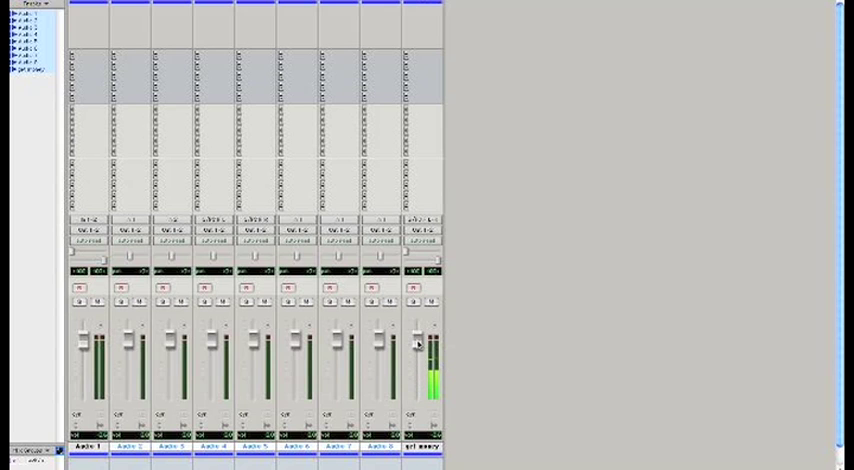
pyautogui.click(436, 6)
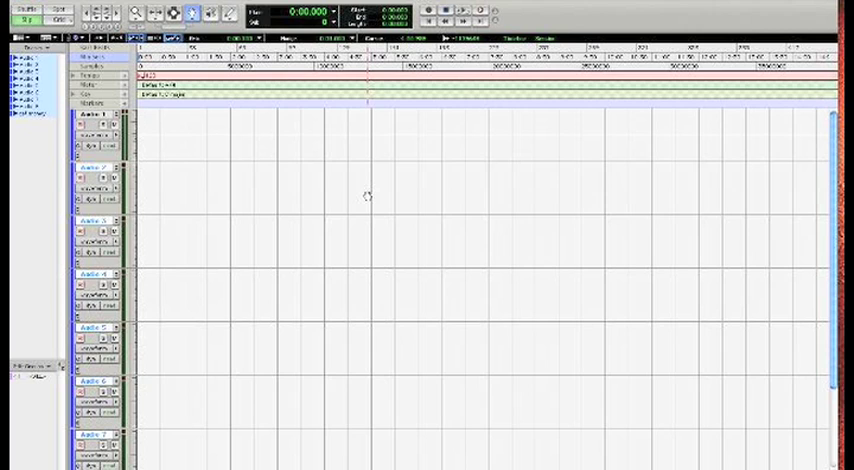
pyautogui.moveTo(424, 188)
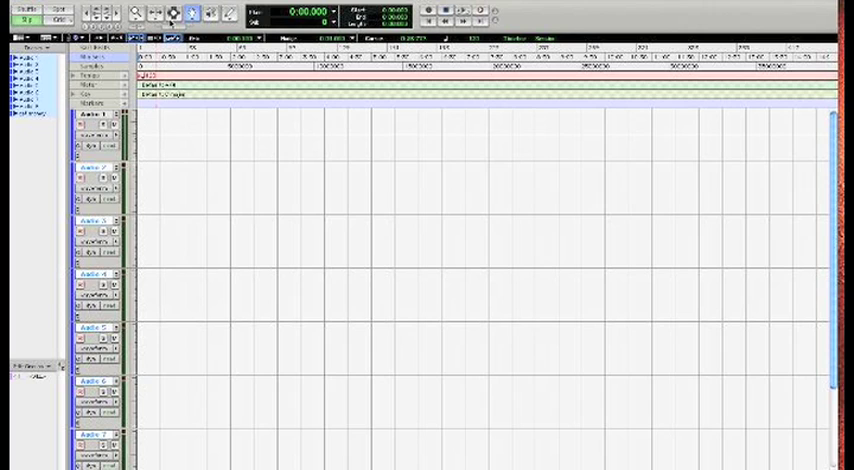
pyautogui.moveTo(166, 16)
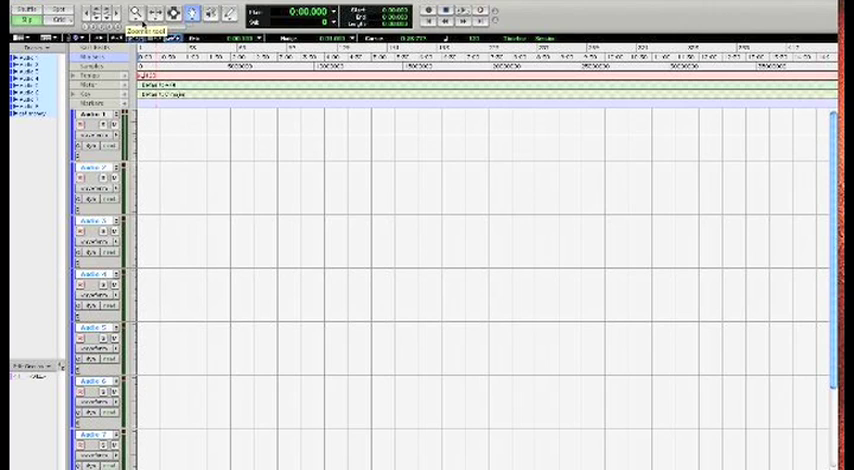
pyautogui.moveTo(528, 14)
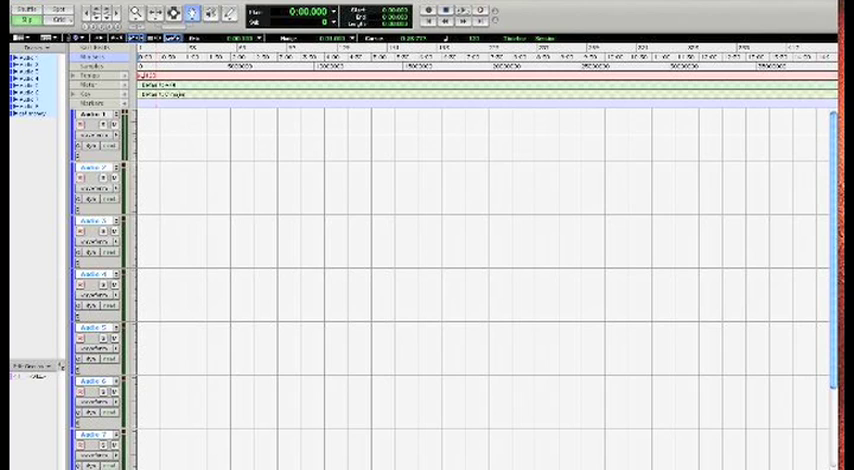
# Step: Quit Pro Tools and save the 'test 2' session at the prompt
pyautogui.click(14, 18)
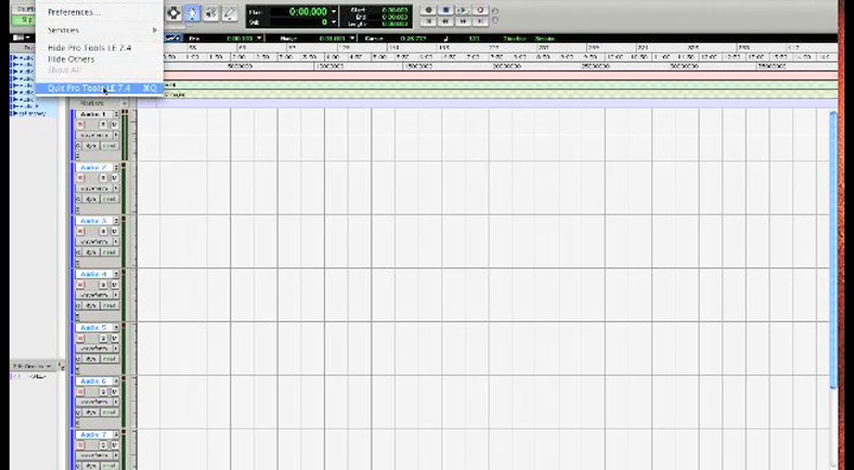
pyautogui.click(90, 86)
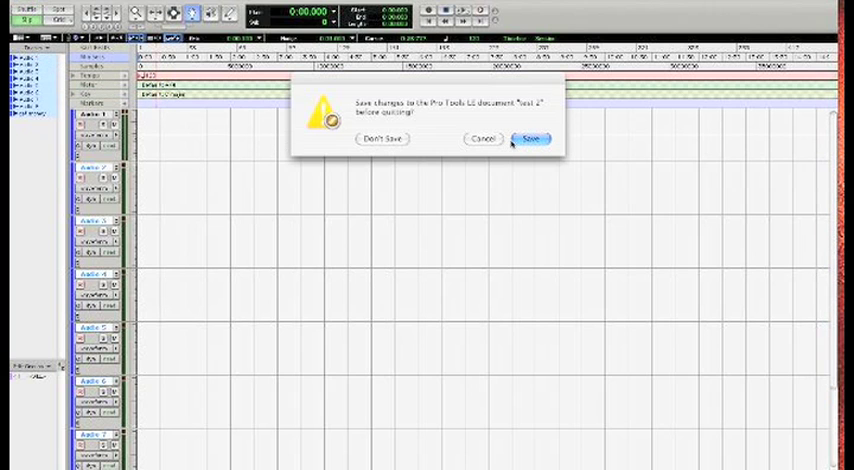
pyautogui.click(534, 140)
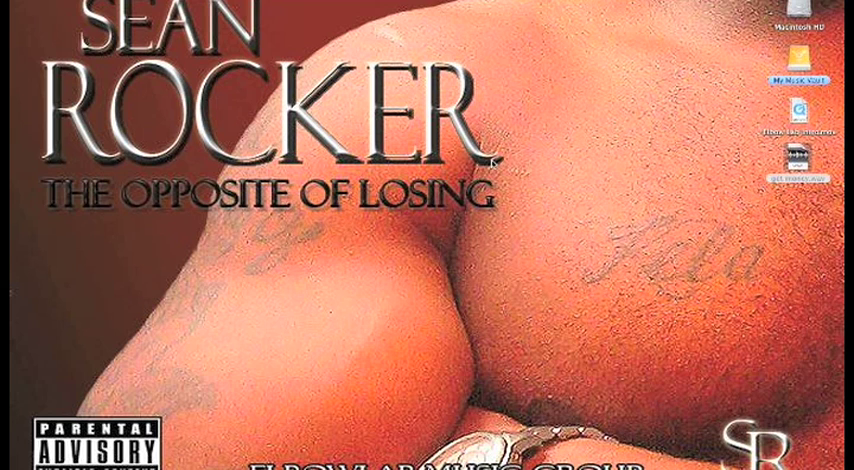